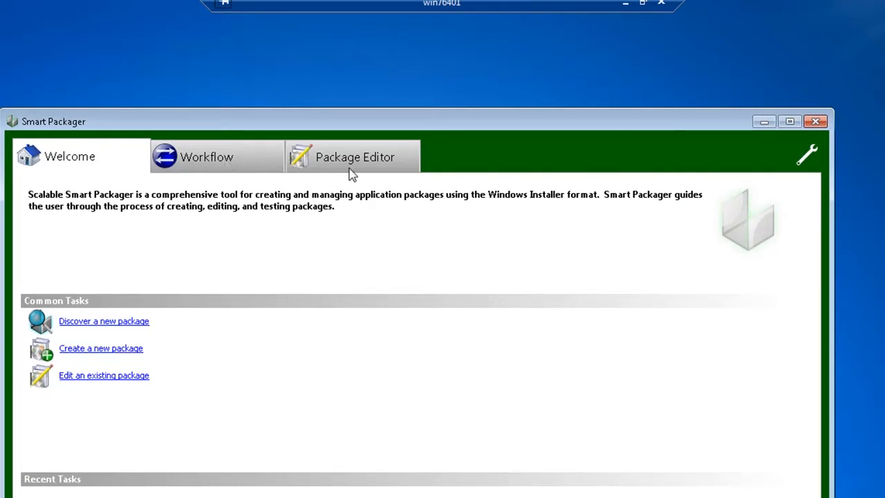
pyautogui.moveTo(345, 202)
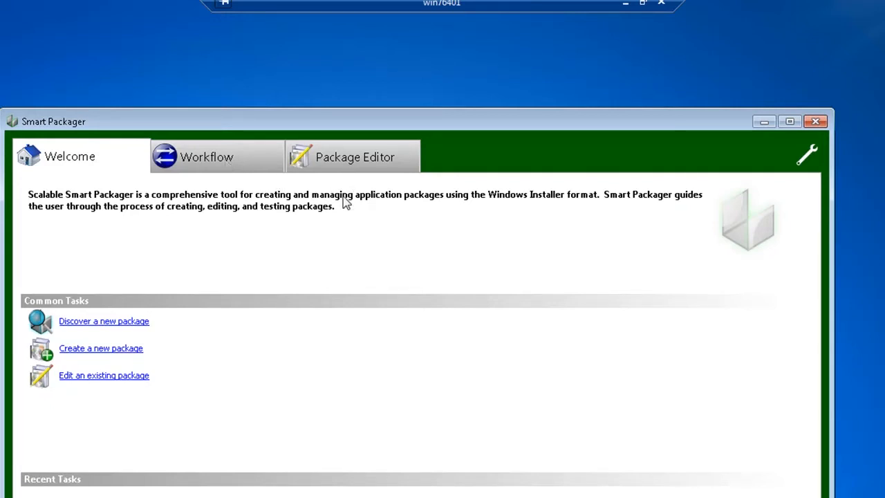
pyautogui.moveTo(38, 301)
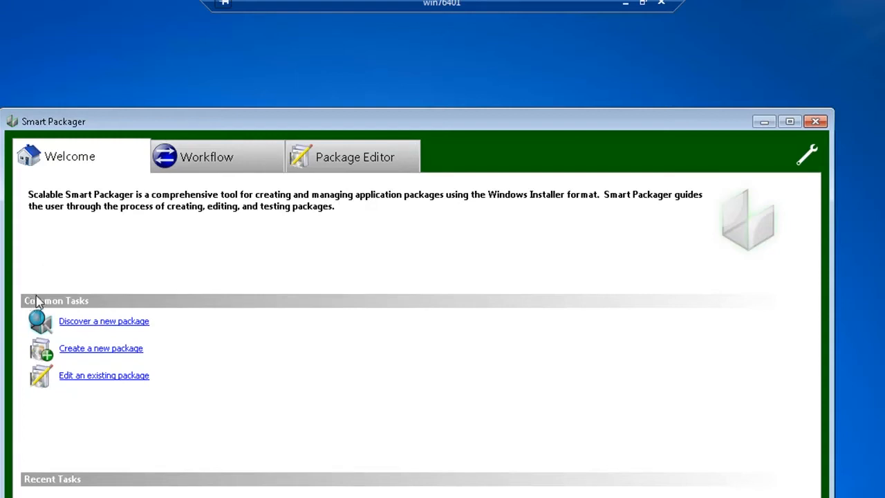
pyautogui.moveTo(83, 382)
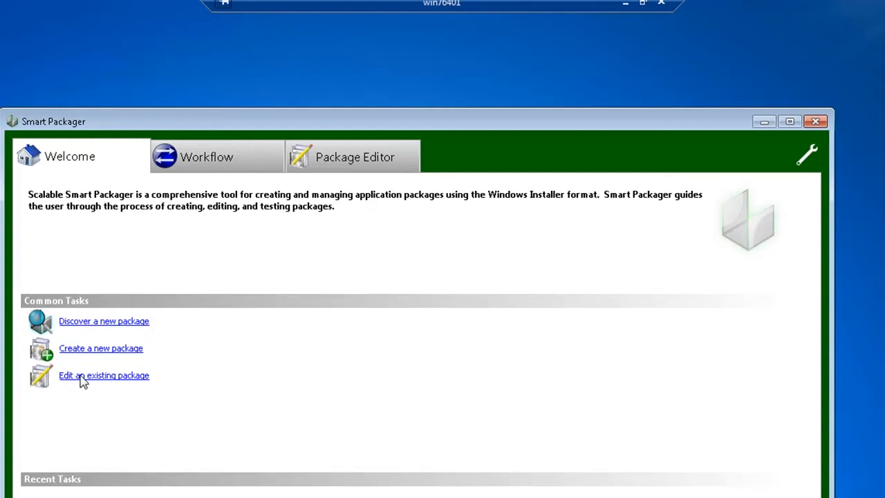
pyautogui.moveTo(90, 353)
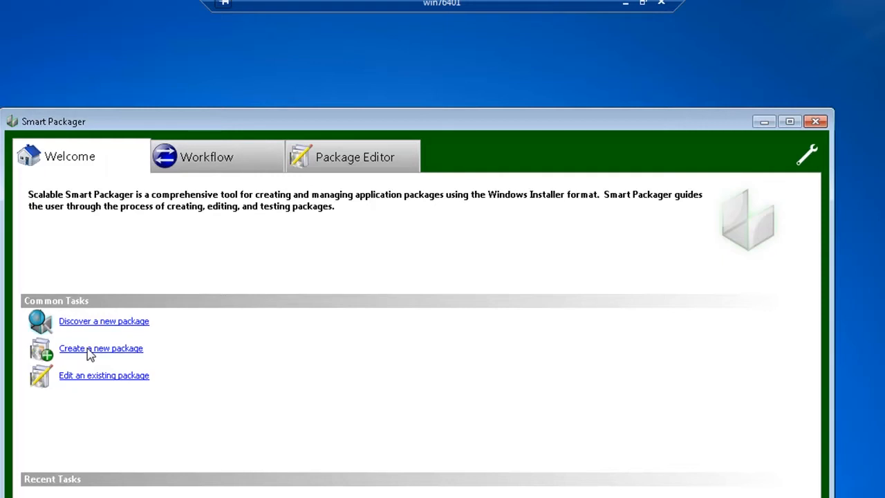
# Step: Start discovering a new package and name it Firefox_12
pyautogui.click(103, 320)
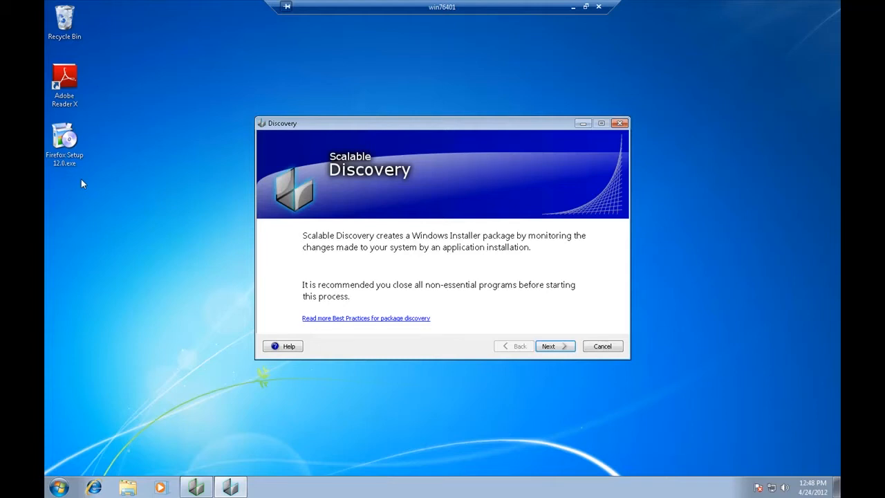
pyautogui.click(554, 346)
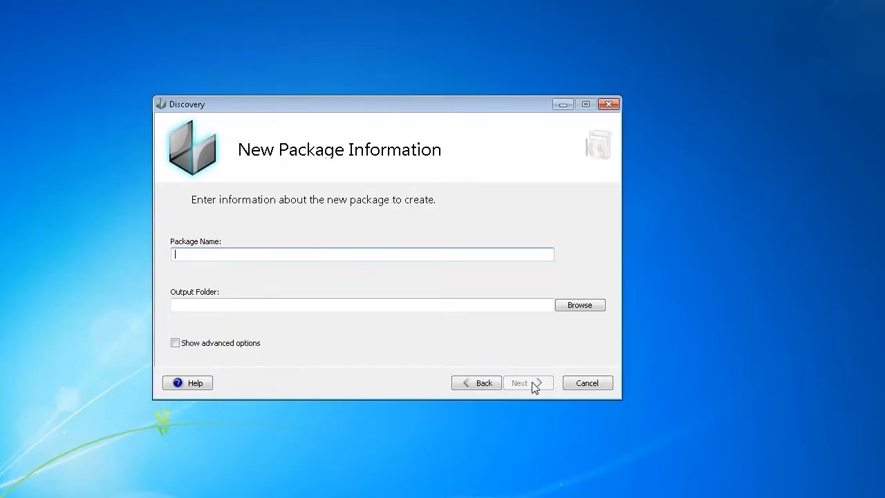
pyautogui.write('Firefox_12')
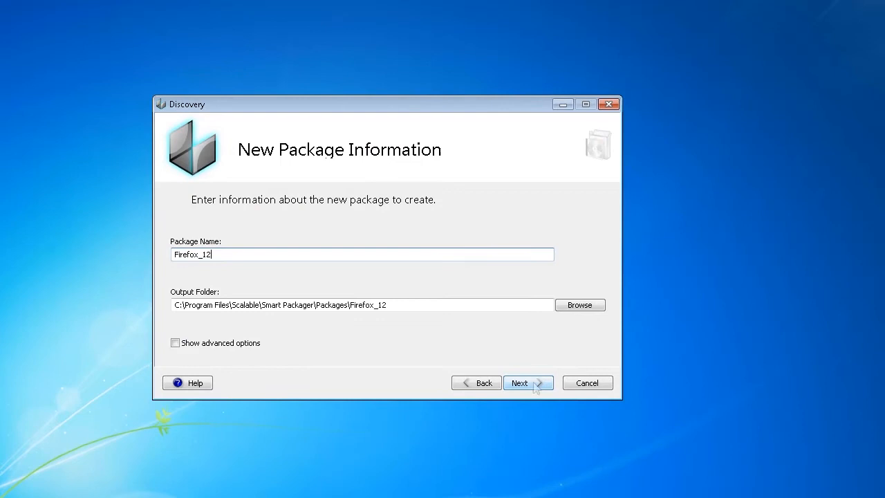
pyautogui.moveTo(290, 359)
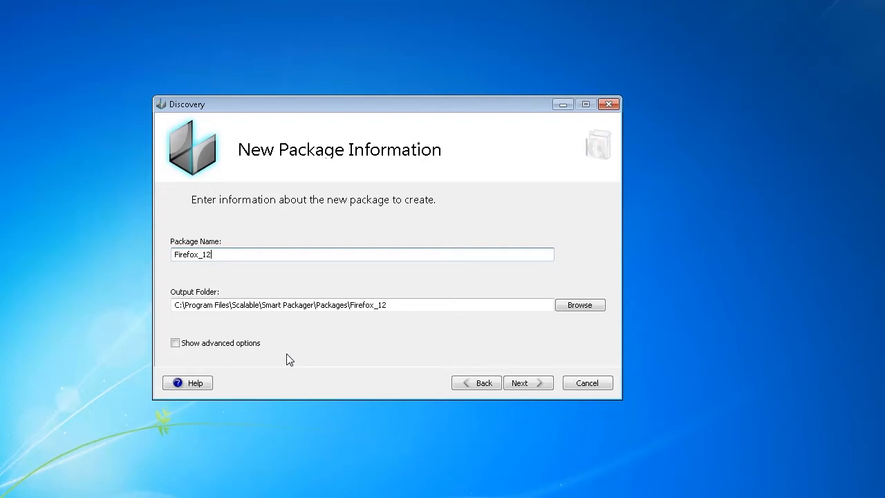
pyautogui.moveTo(529, 382)
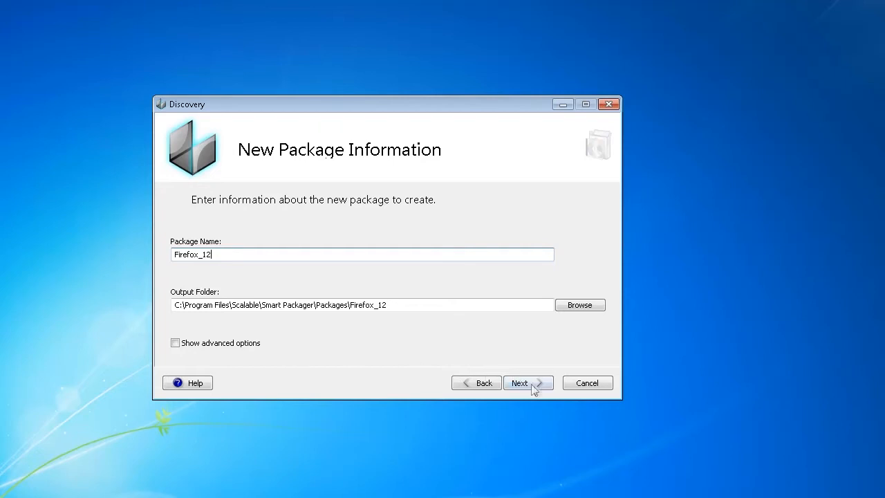
# Step: Advance past package details and start live discovery of system changes
pyautogui.click(527, 382)
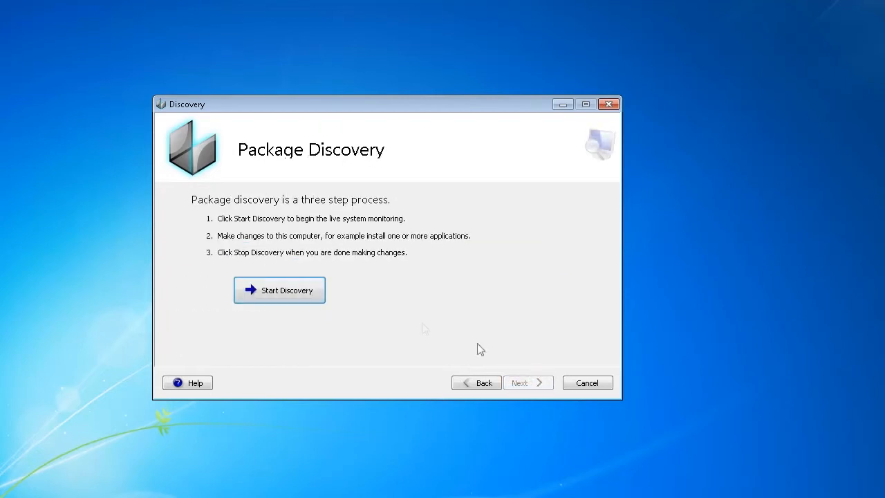
pyautogui.click(279, 289)
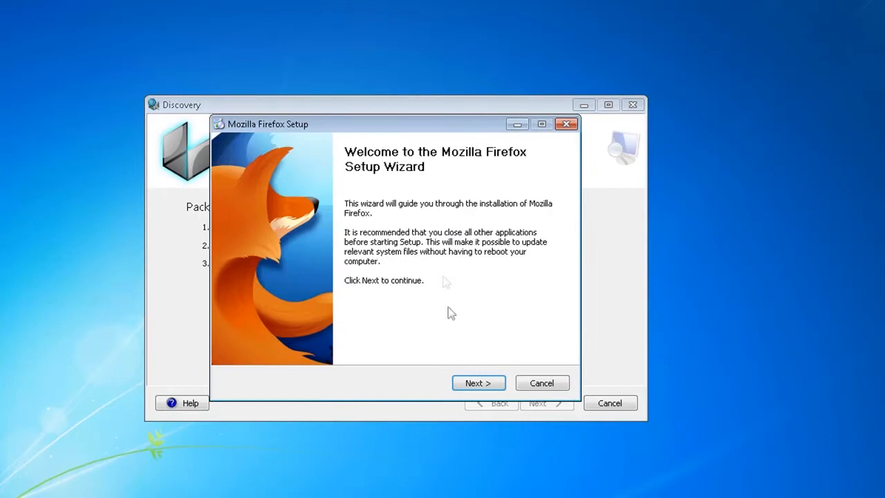
# Step: Choose Custom setup, keep the default install folder, and untick Install Maintenance Service
pyautogui.click(478, 382)
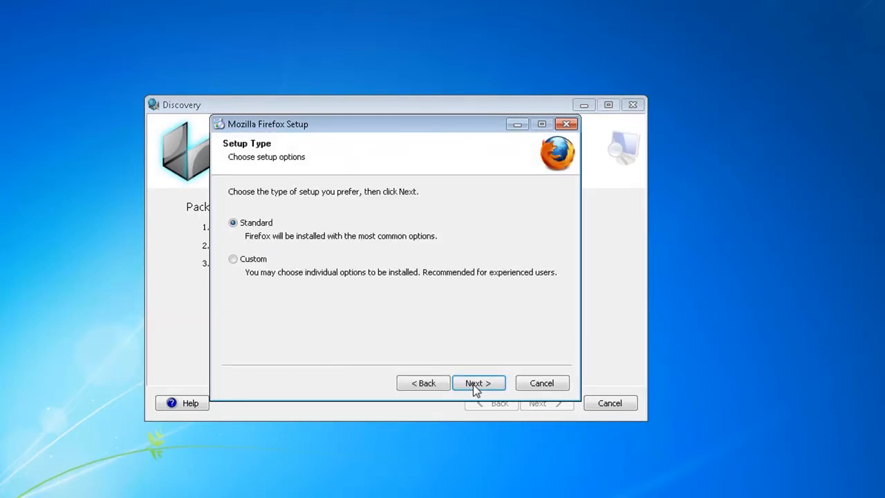
pyautogui.click(233, 258)
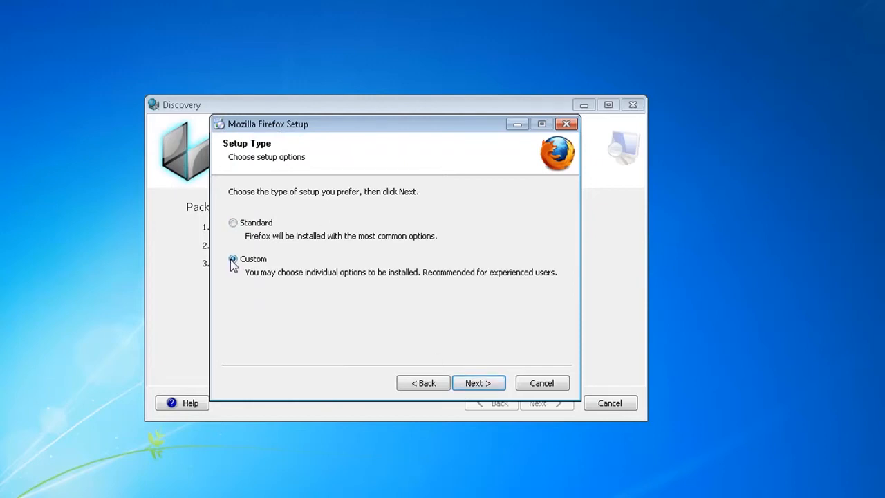
pyautogui.click(478, 382)
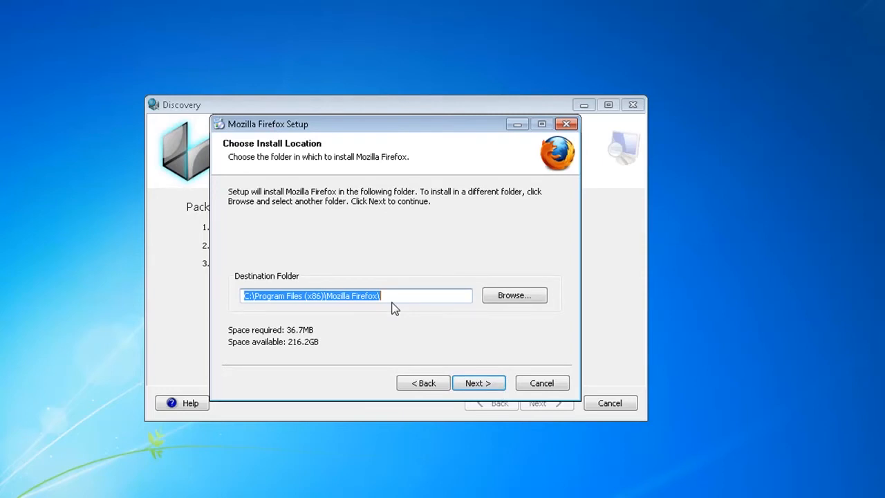
pyautogui.click(479, 382)
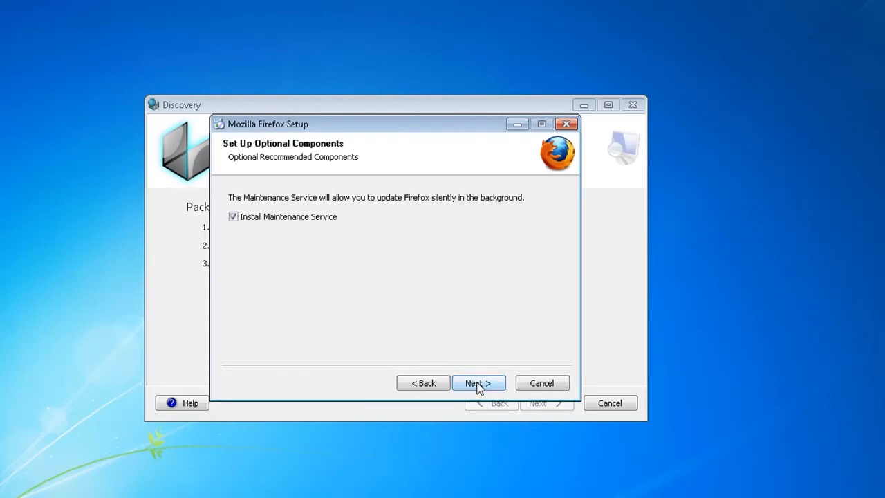
pyautogui.moveTo(282, 226)
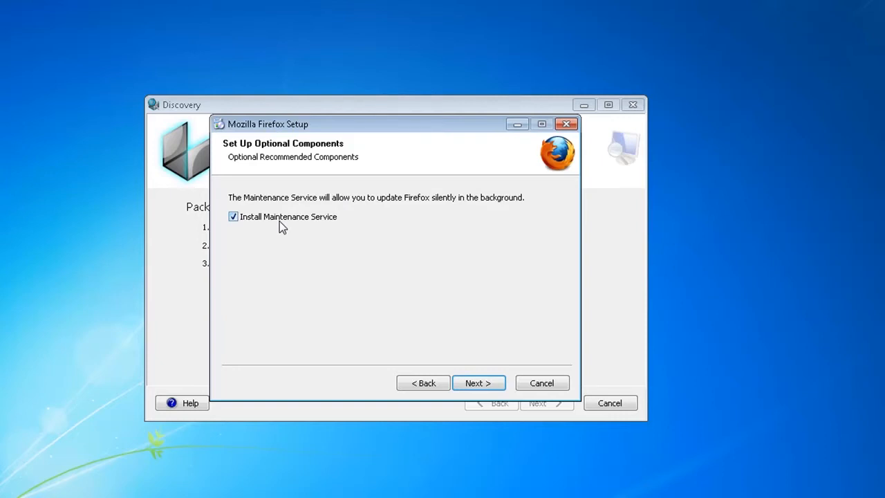
pyautogui.click(233, 216)
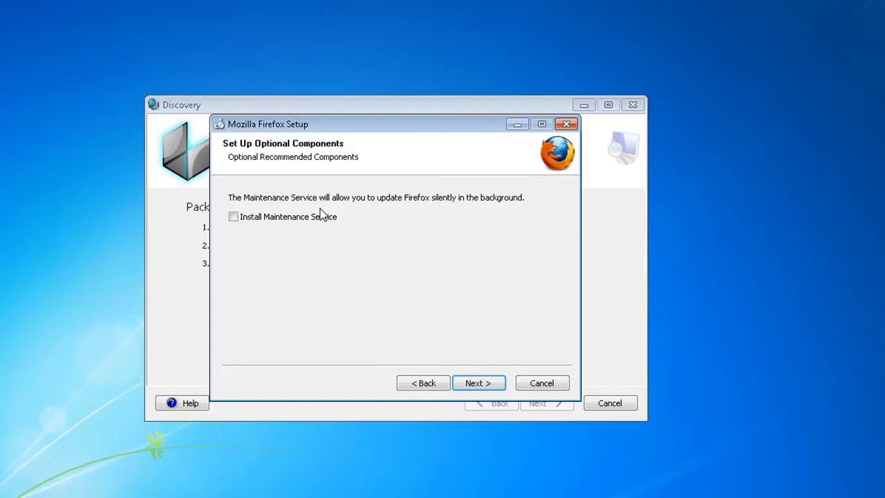
pyautogui.moveTo(463, 357)
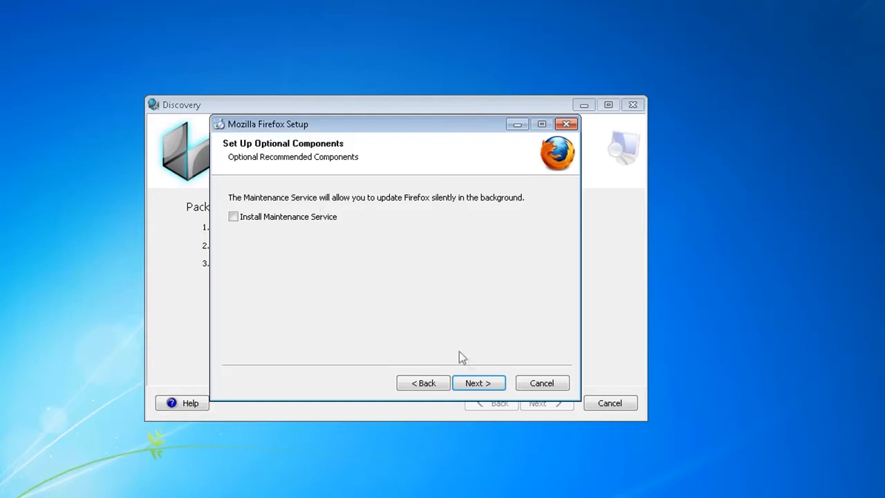
# Step: Install Firefox with both shortcuts, not as default browser, and without launching it
pyautogui.click(479, 383)
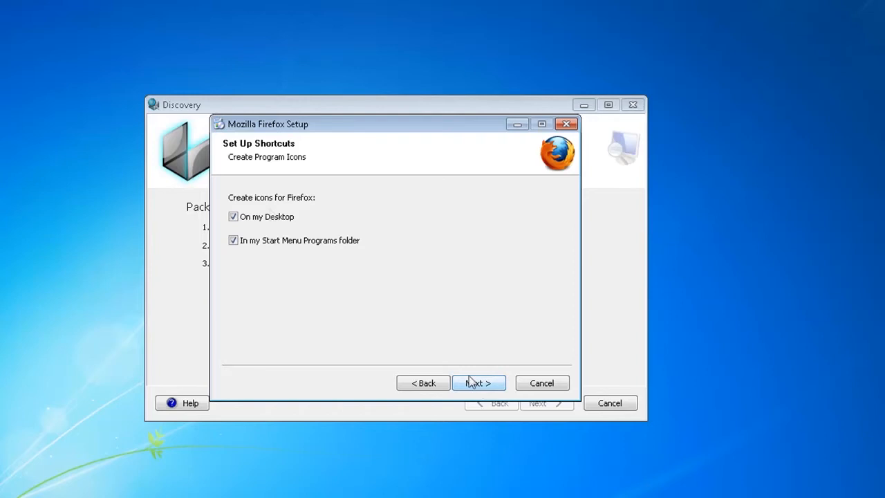
pyautogui.moveTo(335, 231)
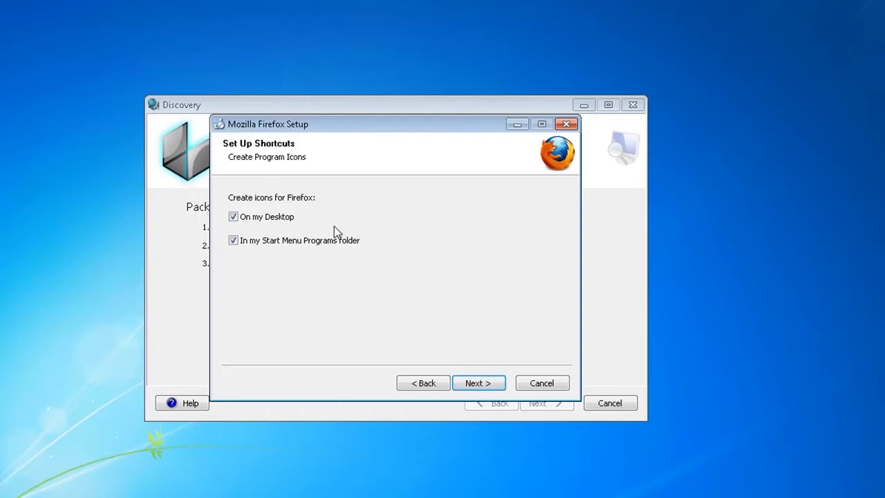
pyautogui.moveTo(472, 361)
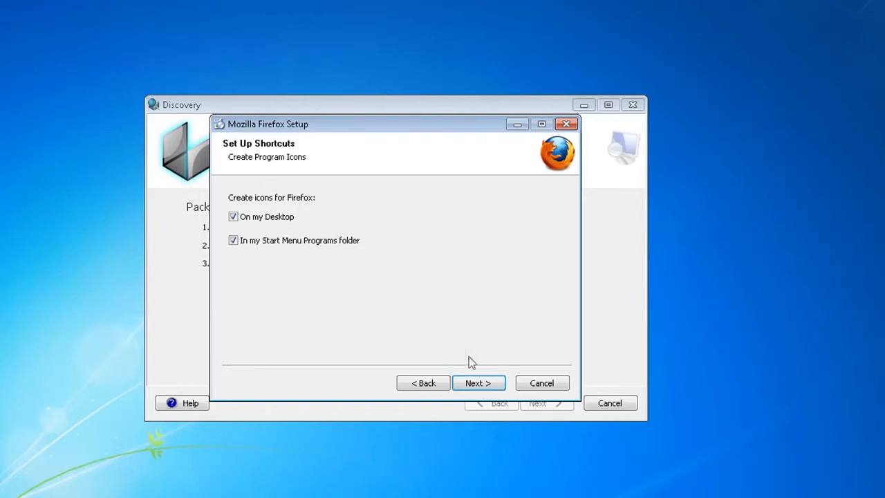
pyautogui.click(478, 382)
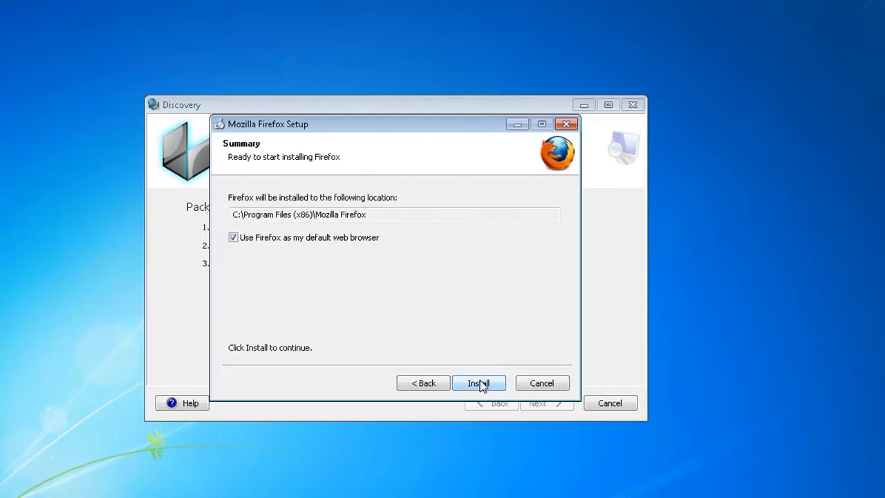
pyautogui.moveTo(325, 248)
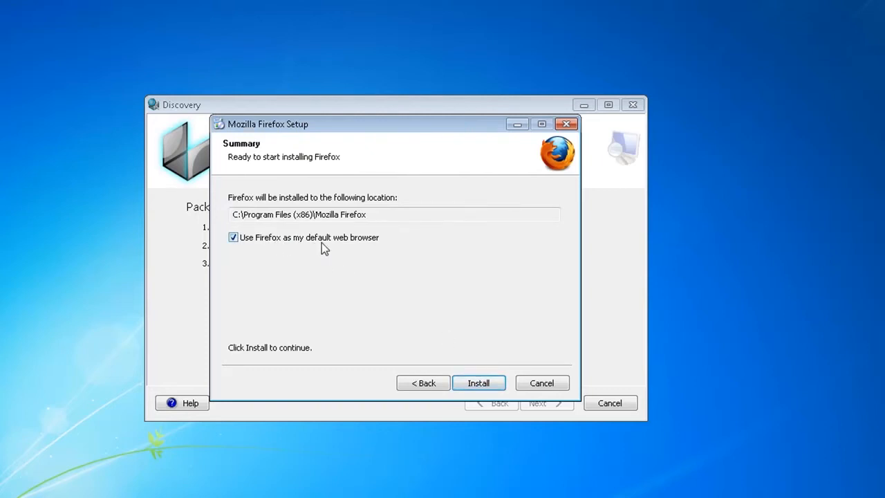
pyautogui.click(233, 237)
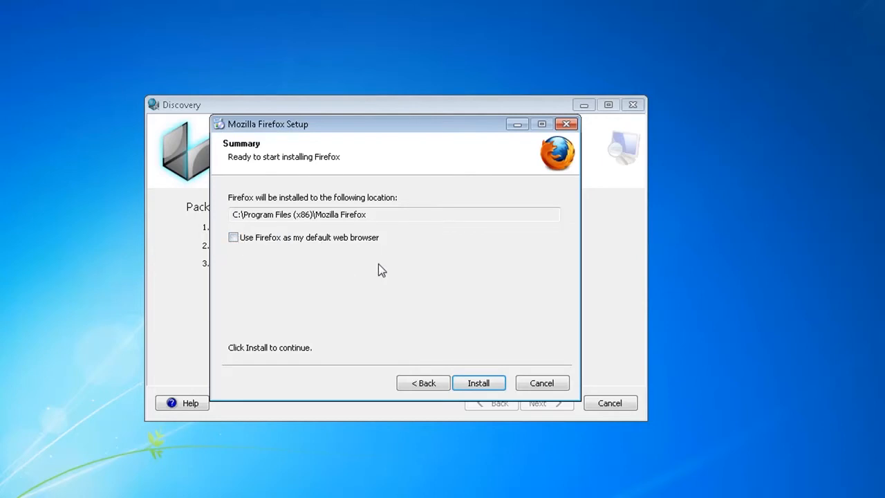
pyautogui.moveTo(422, 309)
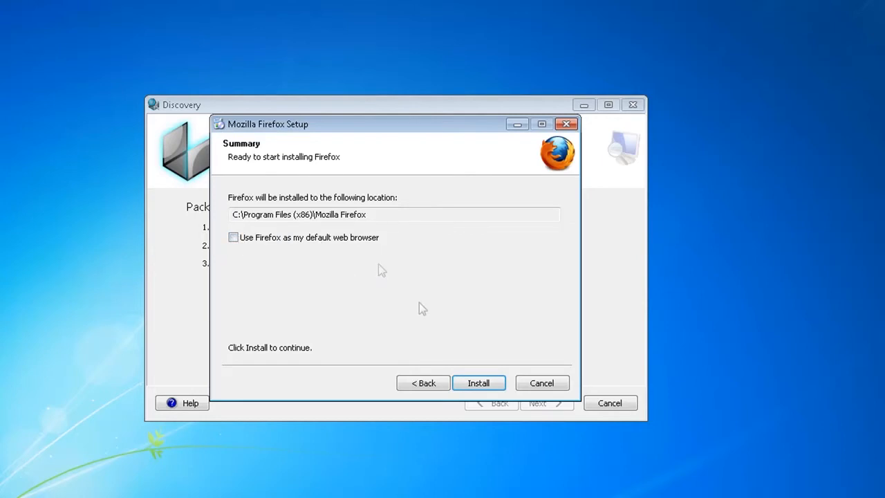
pyautogui.click(479, 382)
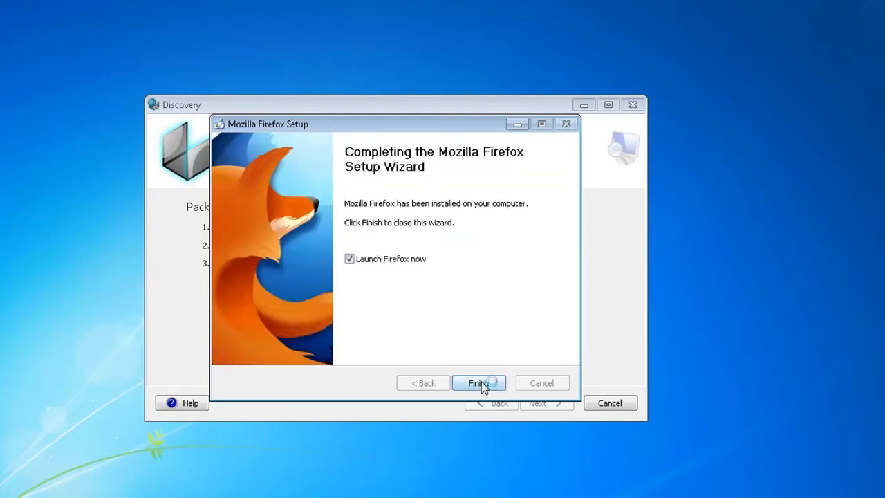
pyautogui.click(349, 258)
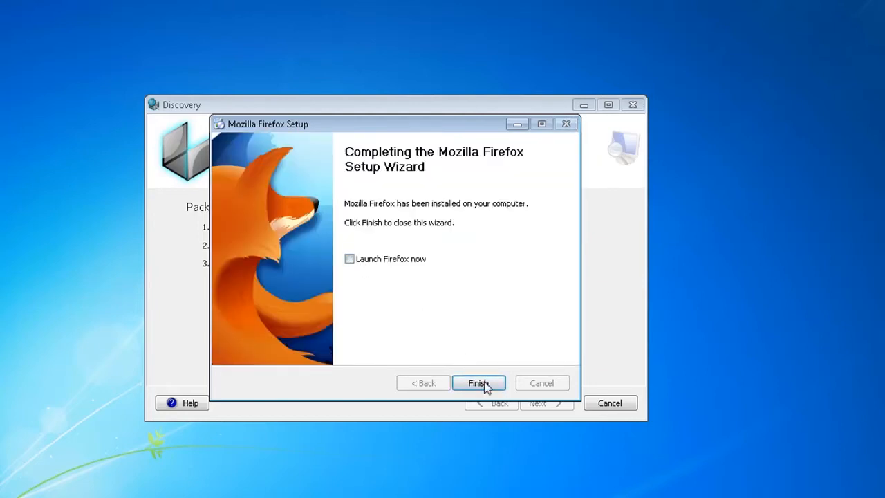
pyautogui.click(478, 382)
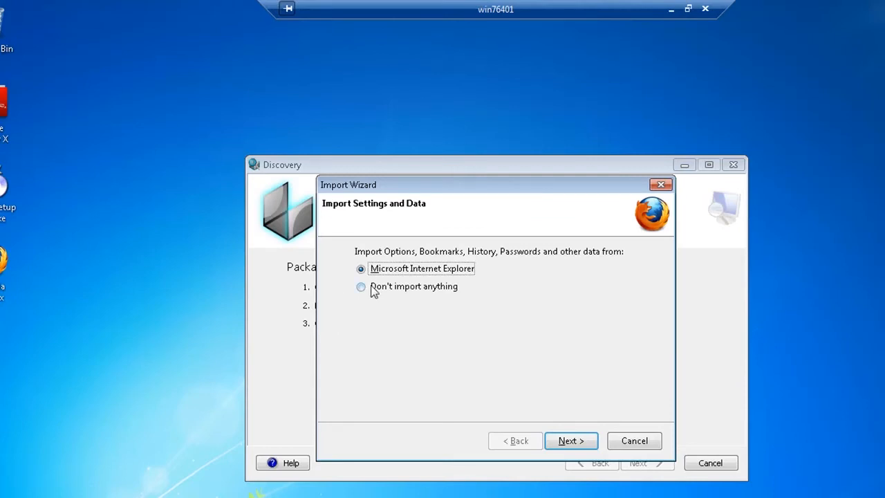
# Step: Choose 'Don't import anything' in Firefox's Import Wizard
pyautogui.click(360, 286)
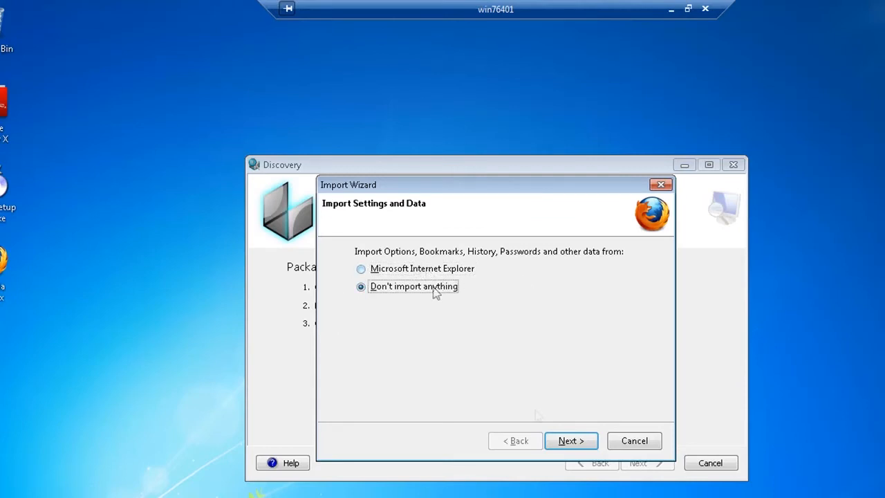
pyautogui.click(571, 440)
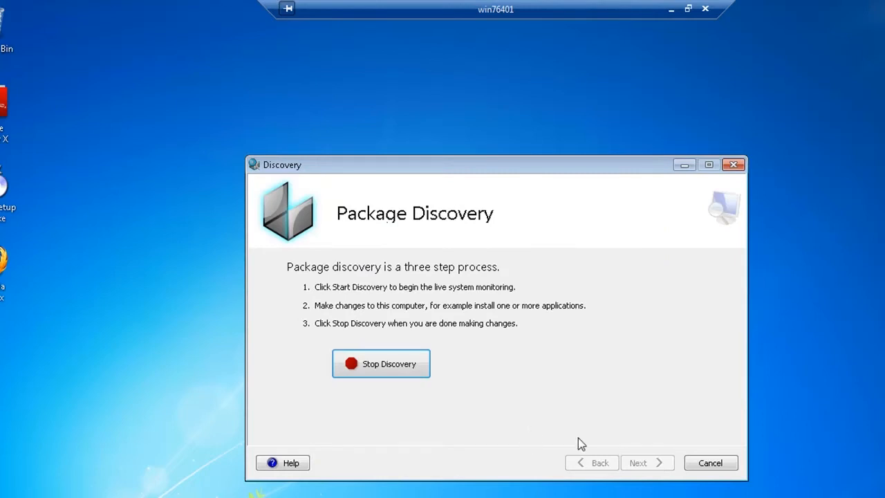
pyautogui.moveTo(533, 432)
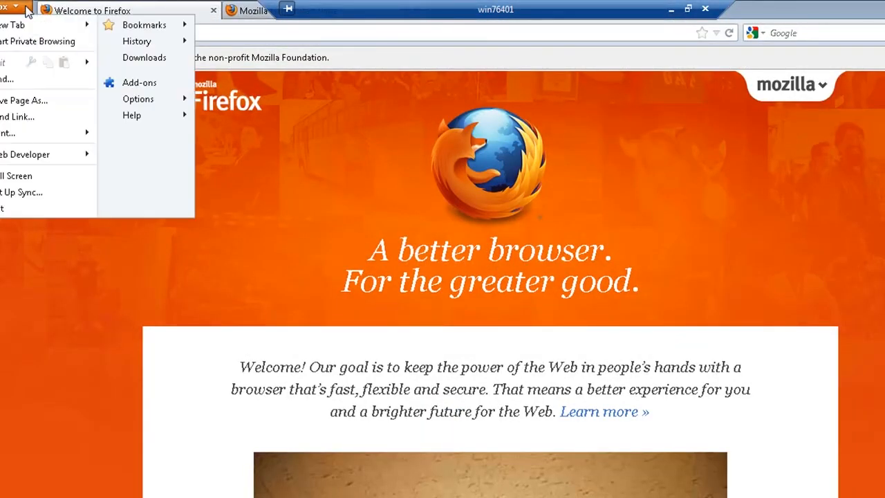
pyautogui.click(137, 99)
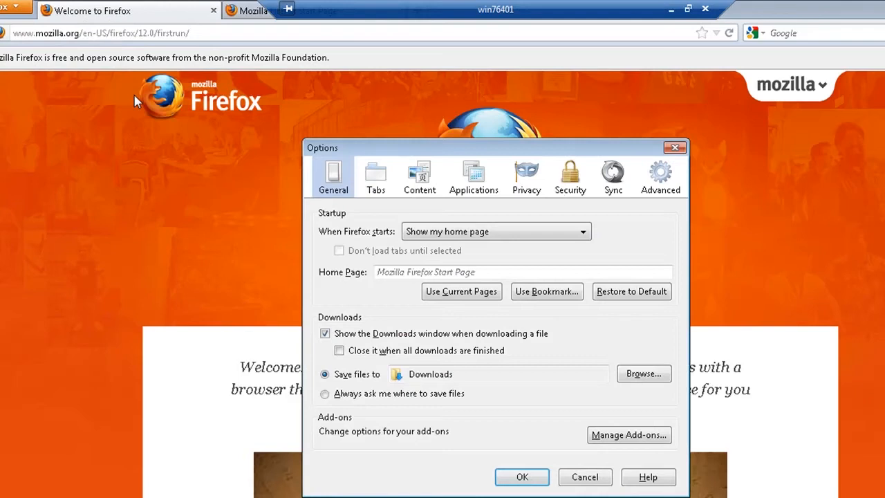
pyautogui.click(488, 272)
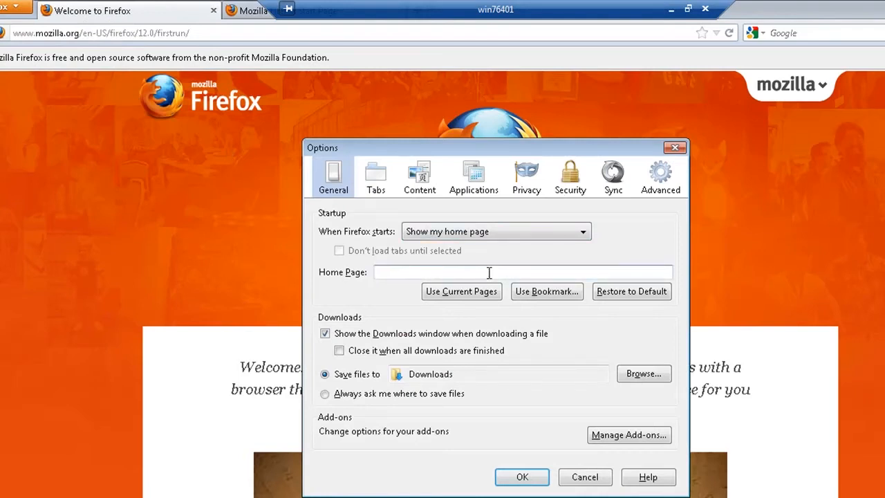
pyautogui.write('www.scalable.com')
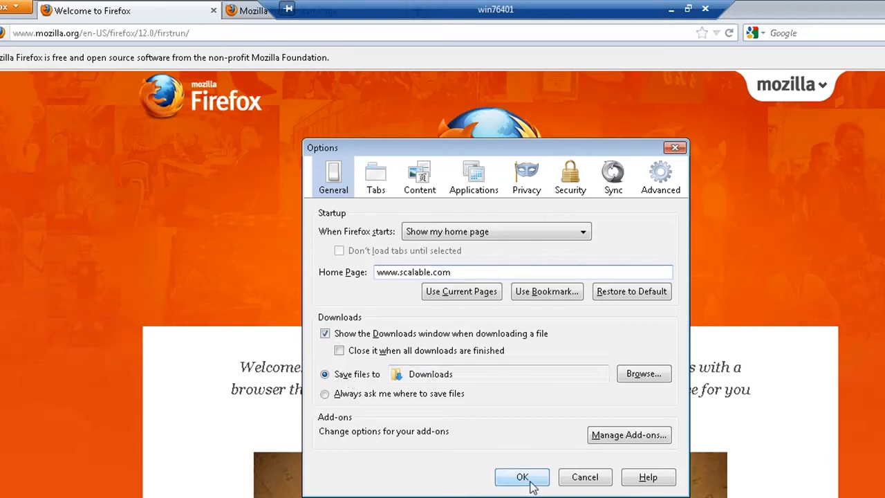
pyautogui.click(522, 477)
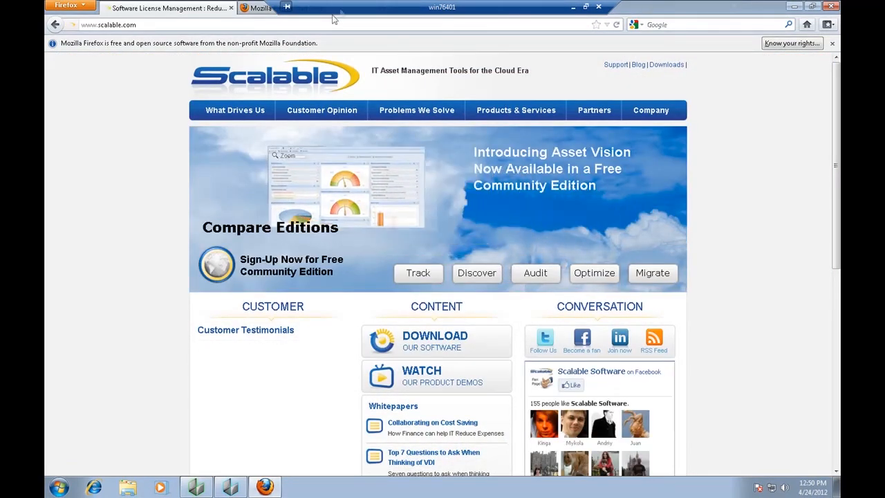
# Step: Bookmark the Microsoft home page, then close Firefox and all its tabs
pyautogui.click(107, 24)
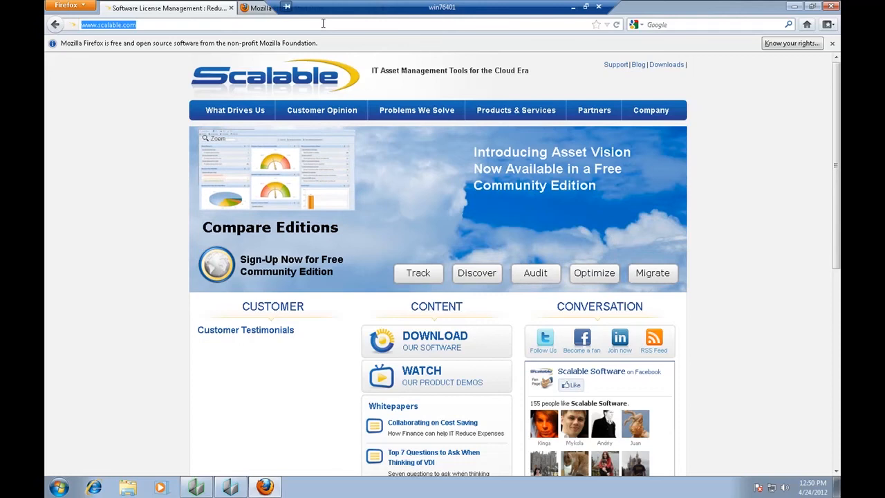
pyautogui.write('Microsoft')
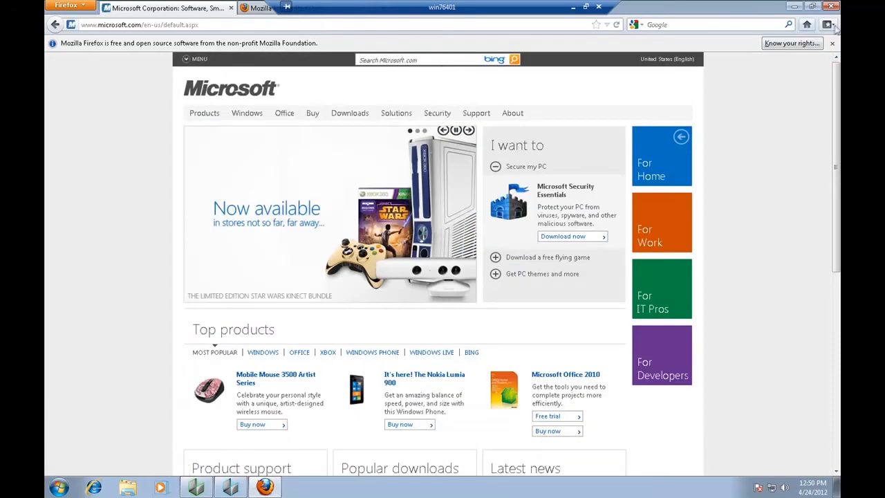
pyautogui.click(827, 24)
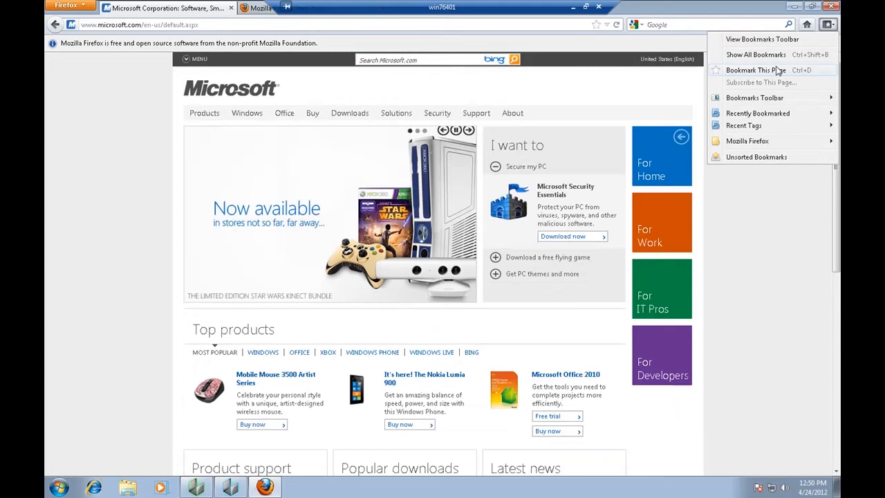
pyautogui.click(752, 69)
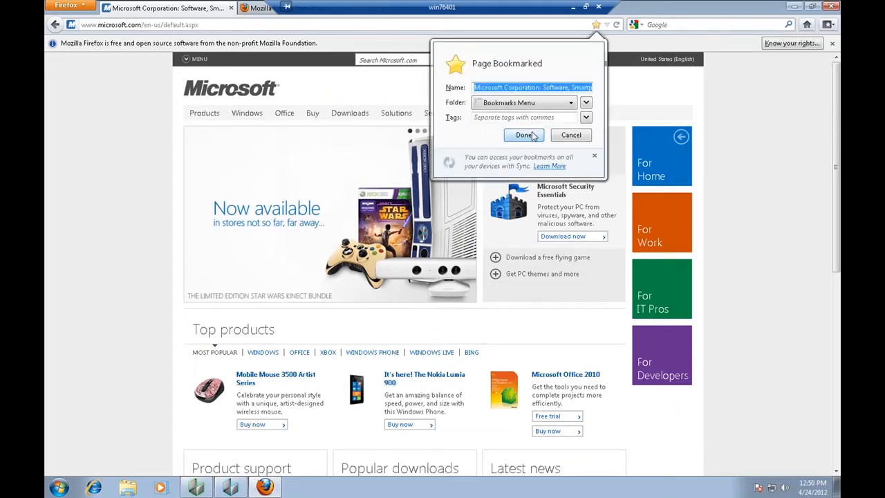
pyautogui.click(523, 135)
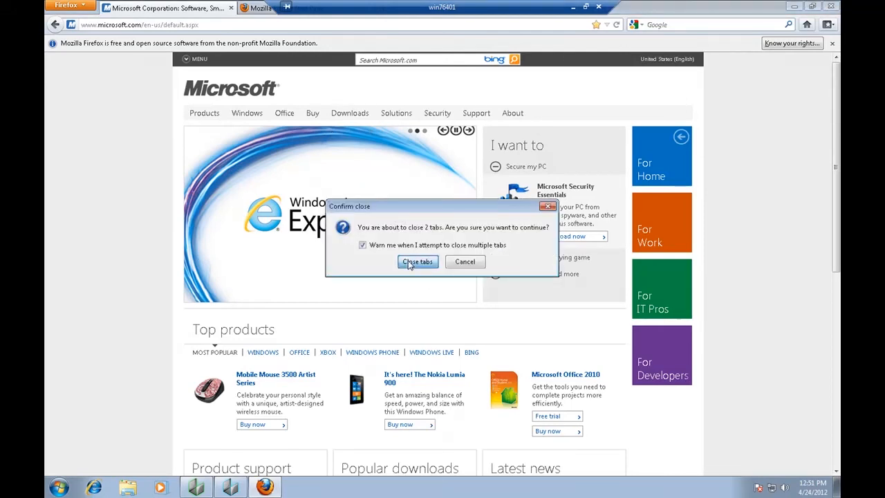
pyautogui.click(417, 261)
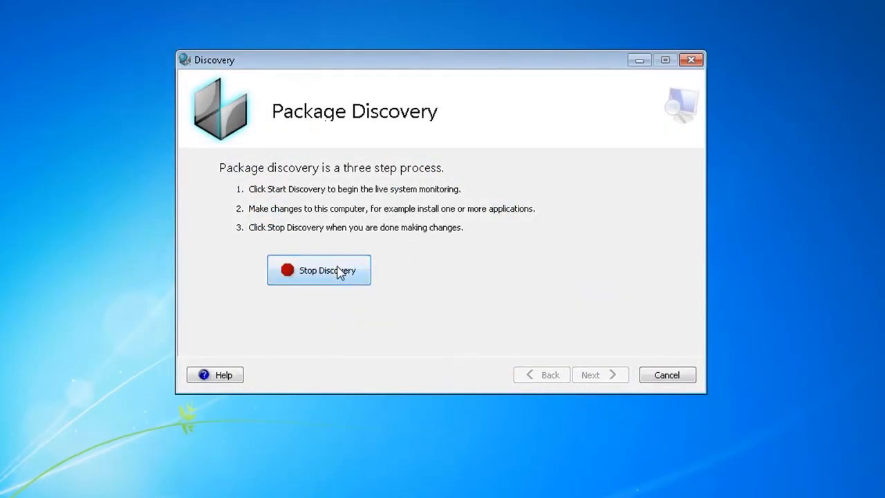
# Step: Stop discovery and build the Firefox_12 package, opening its package folder afterward
pyautogui.click(319, 269)
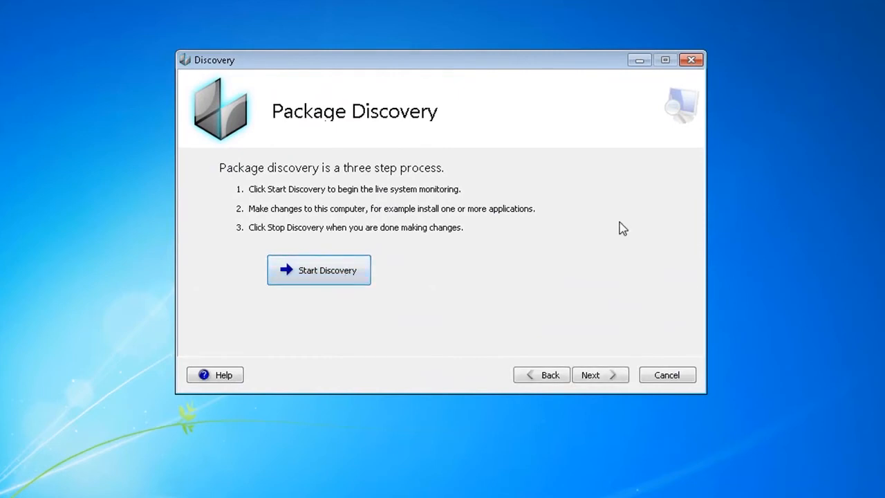
pyautogui.click(594, 375)
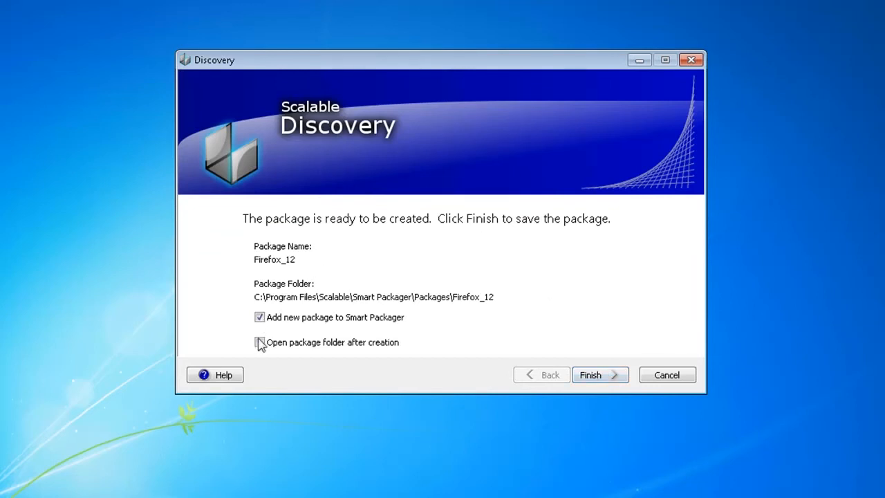
pyautogui.click(259, 342)
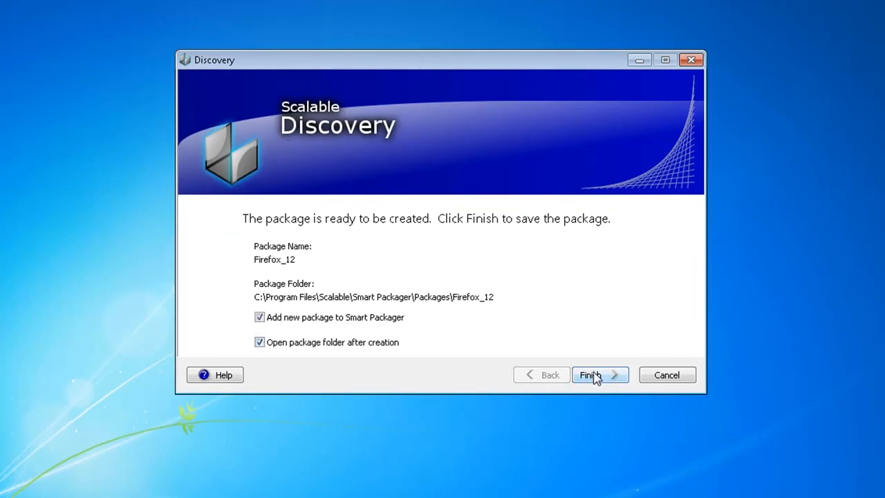
pyautogui.click(595, 374)
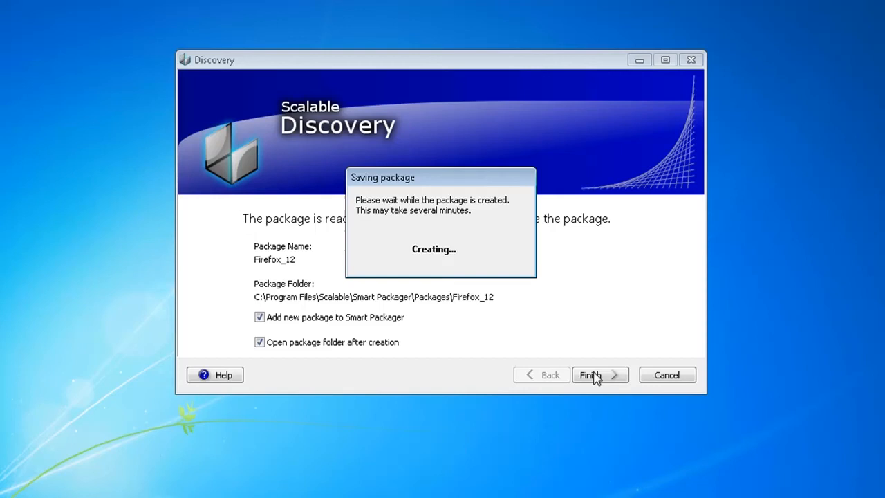
pyautogui.click(594, 374)
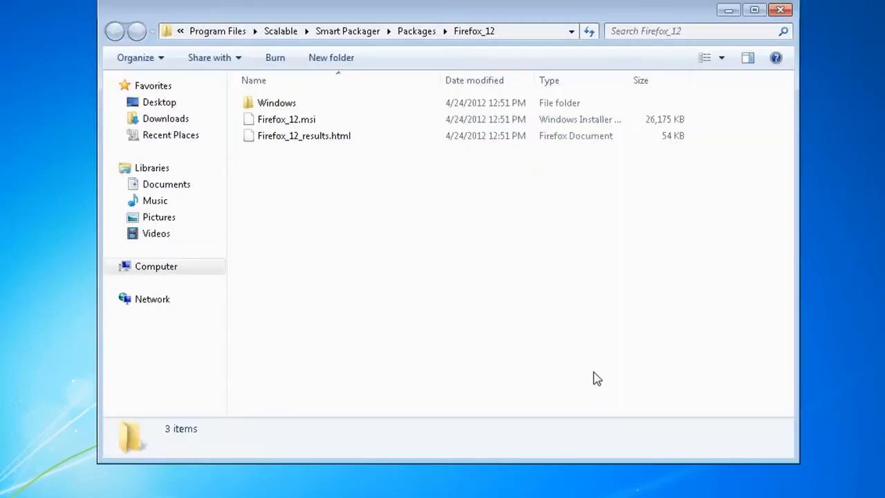
# Step: Open Firefox_12_results.html from the package folder and scroll through the captured files
pyautogui.click(304, 135)
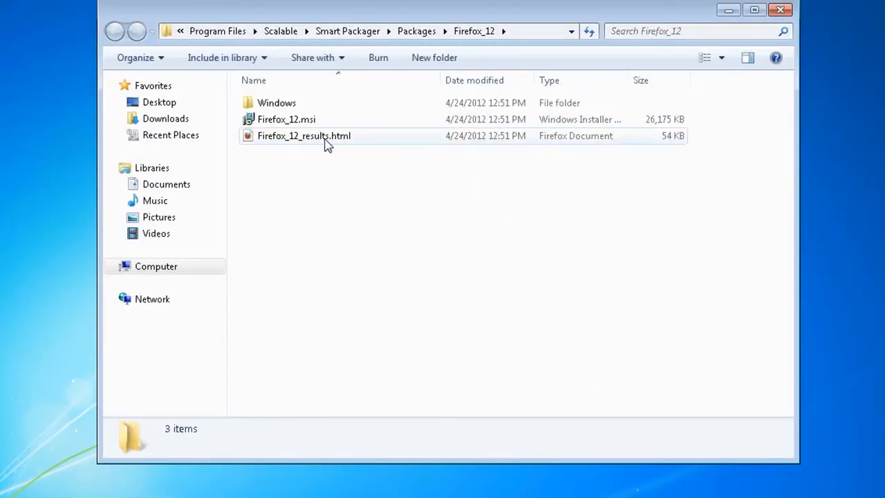
pyautogui.click(286, 119)
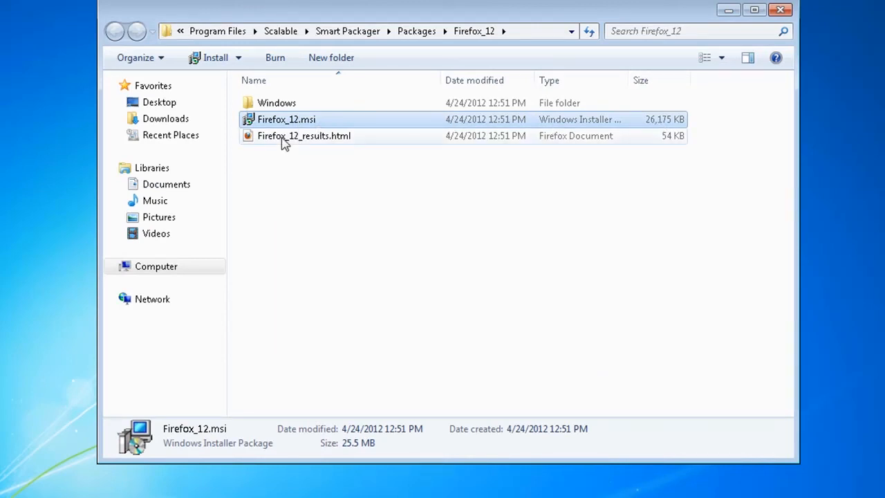
pyautogui.click(303, 136)
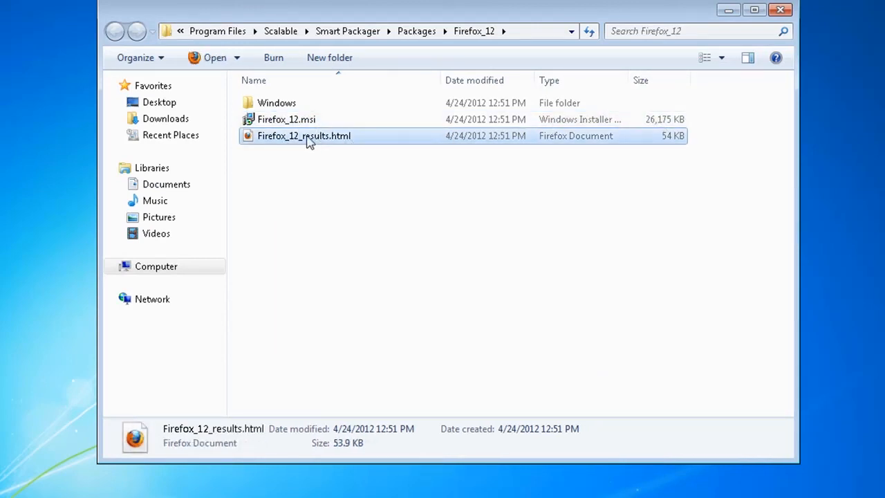
pyautogui.doubleClick(304, 136)
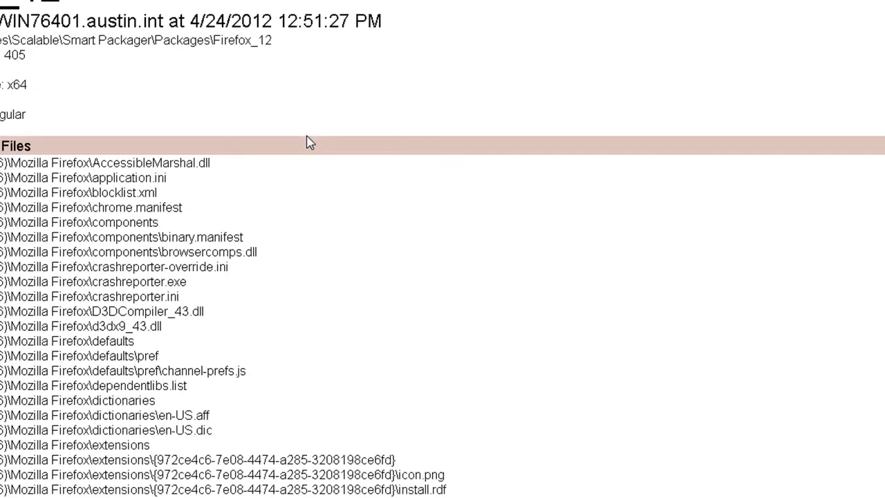
pyautogui.scroll(-3)
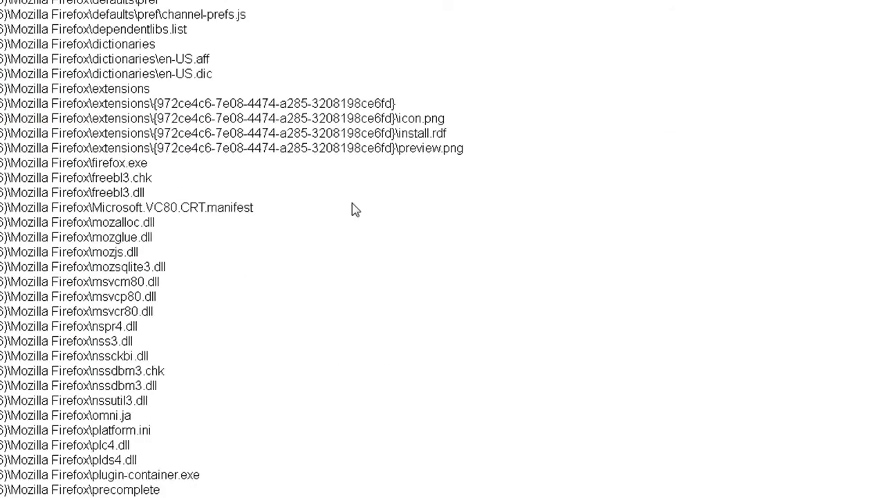
pyautogui.scroll(-3)
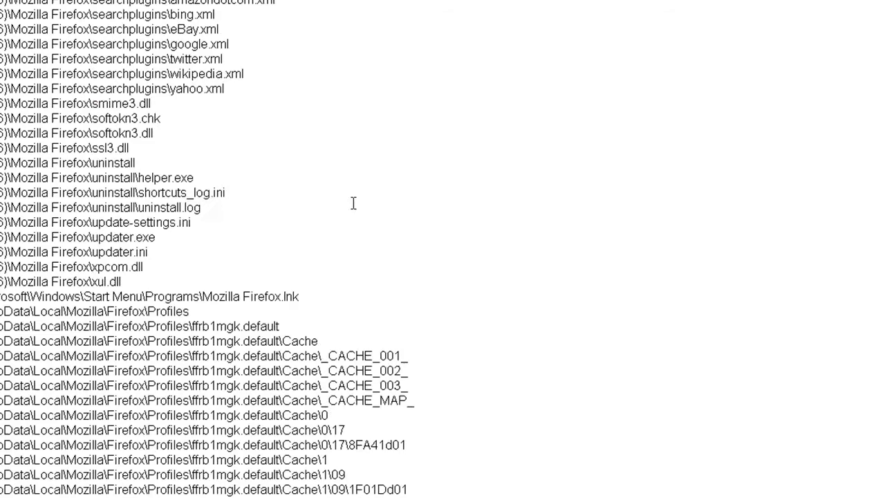